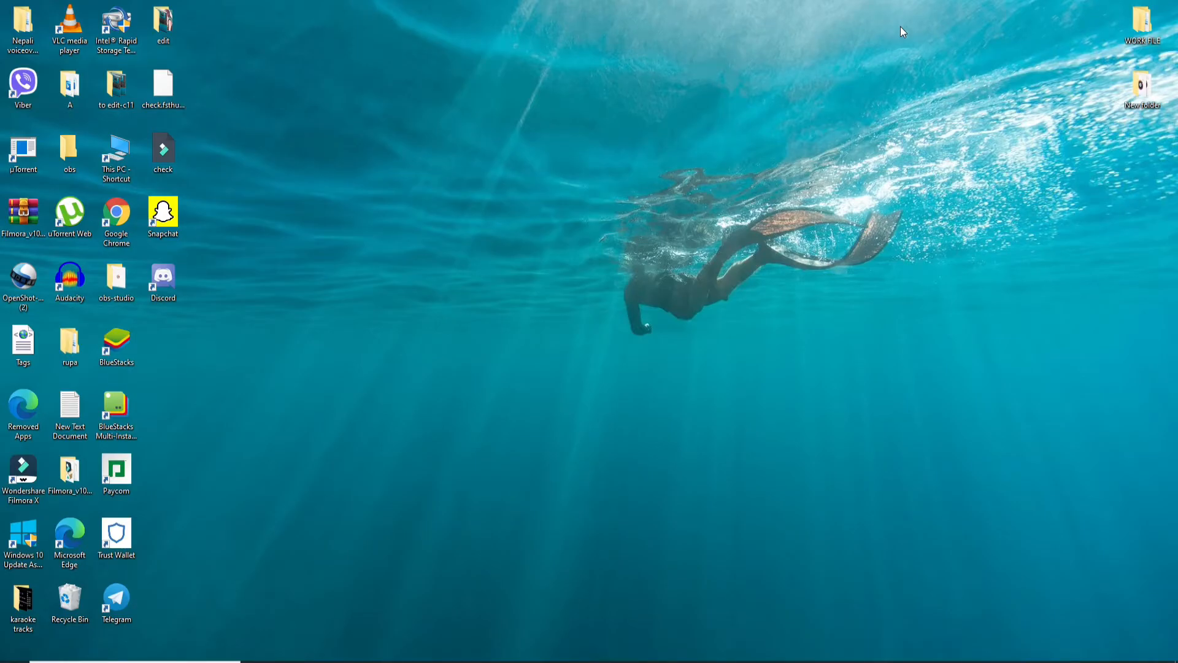
mouse_move(641, 386)
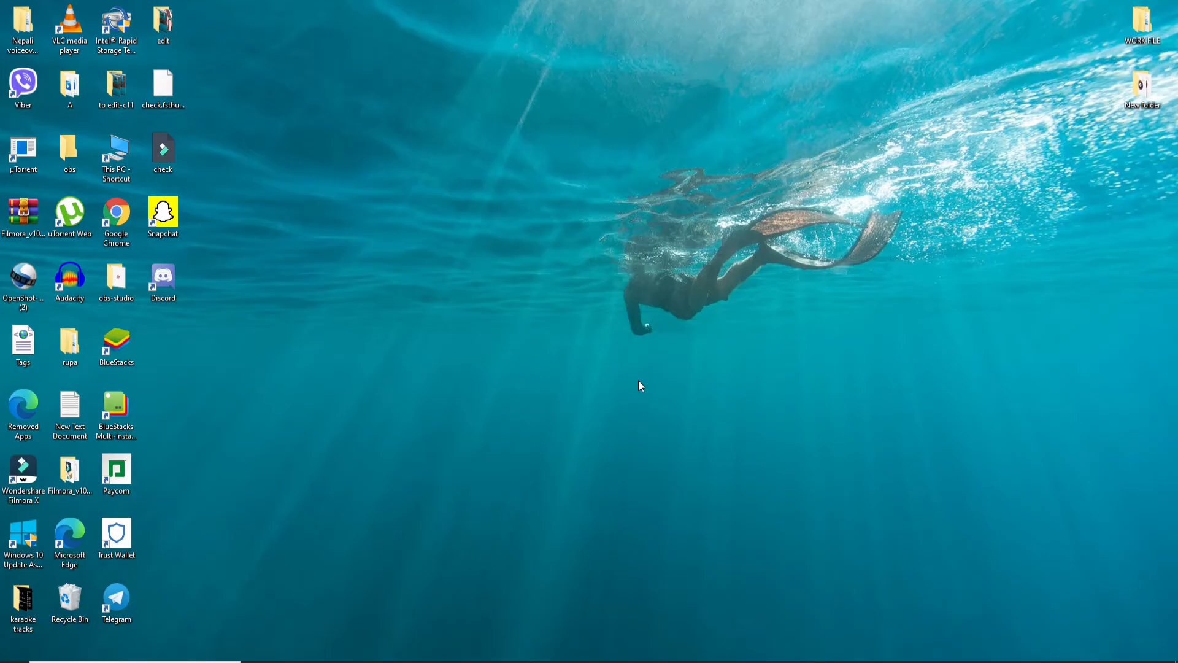
mouse_move(525, 409)
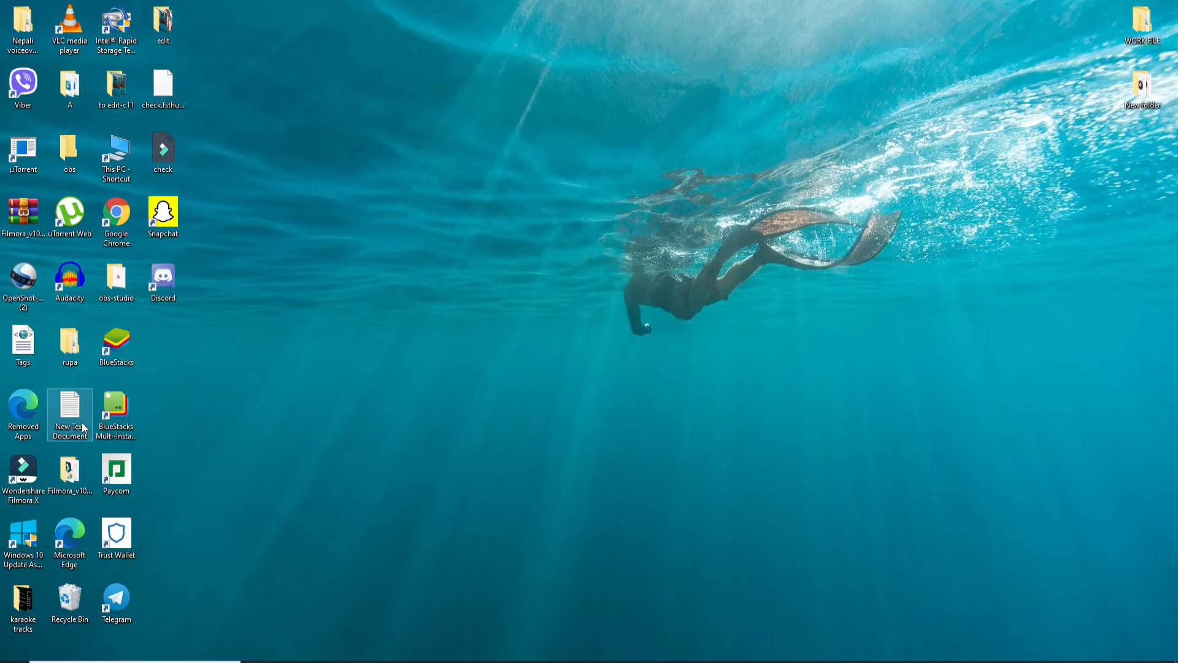
left_click(300, 176)
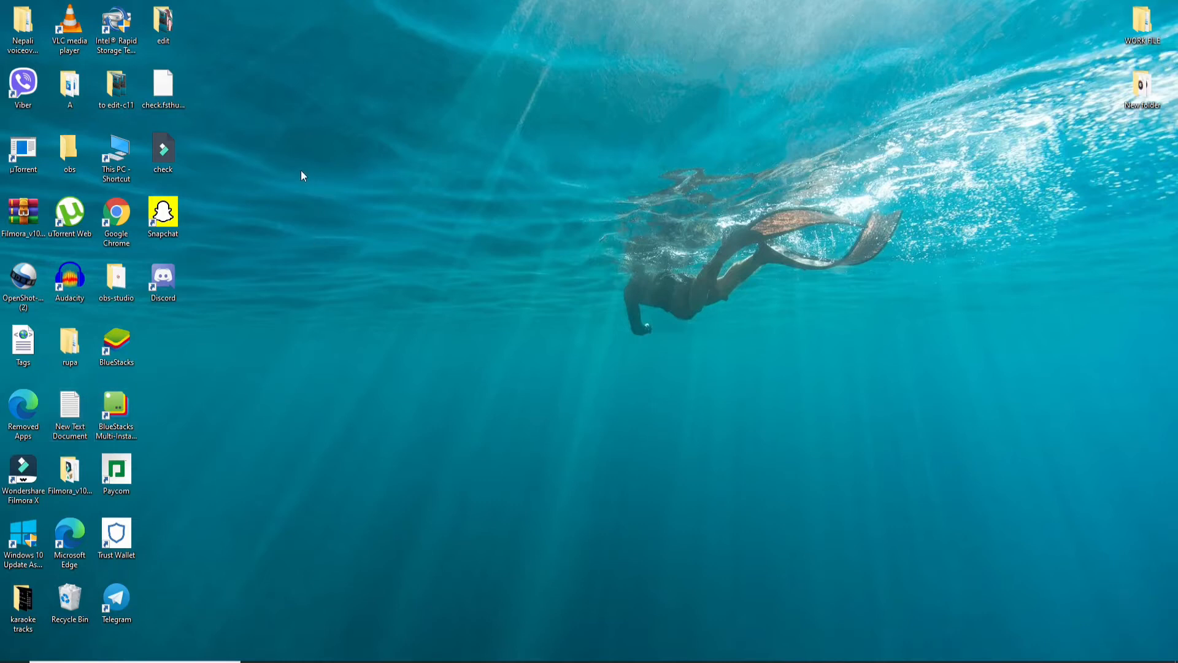
mouse_move(346, 614)
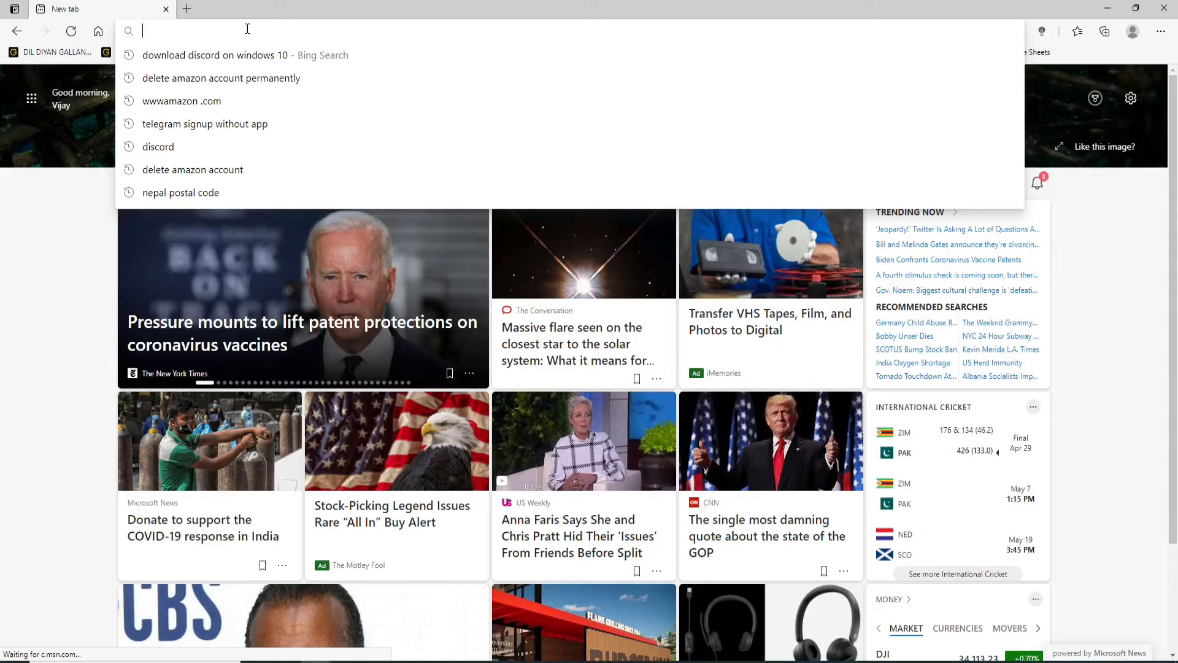
type("https://www.pinterest.com")
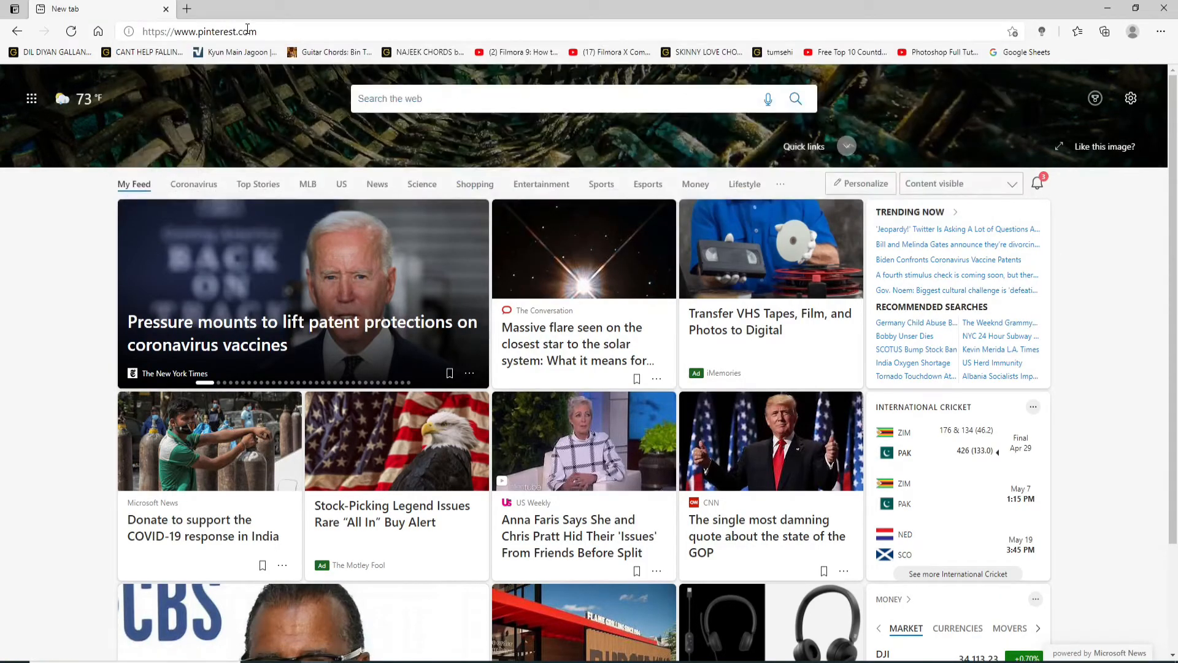
key("Return")
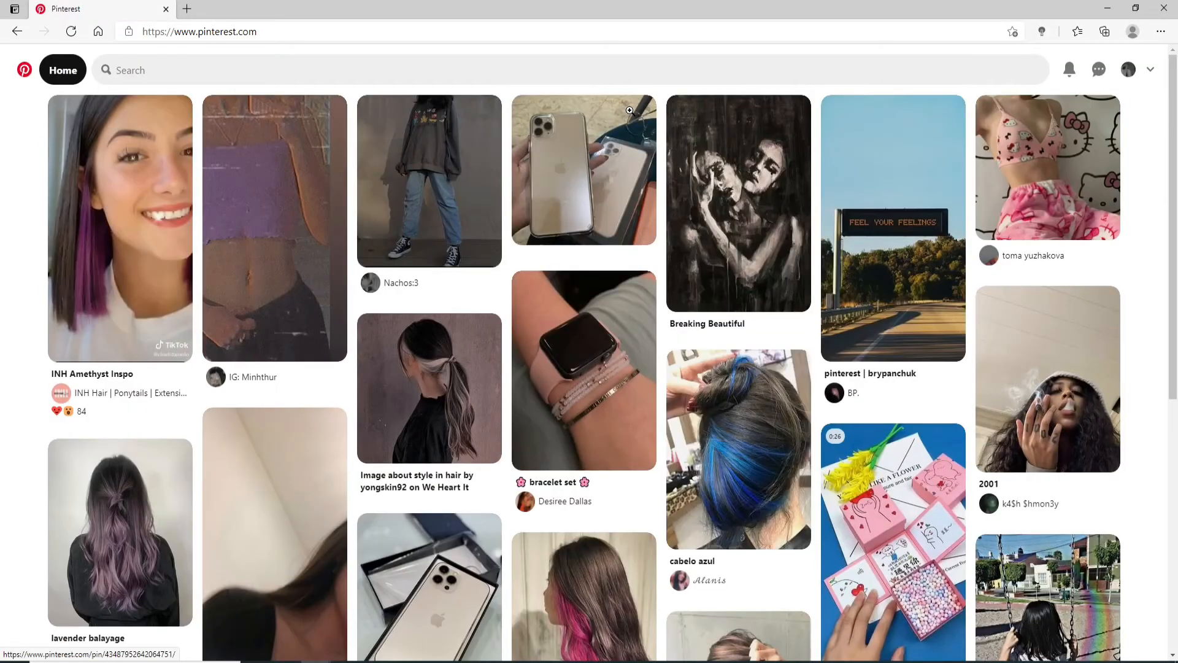
mouse_move(584, 370)
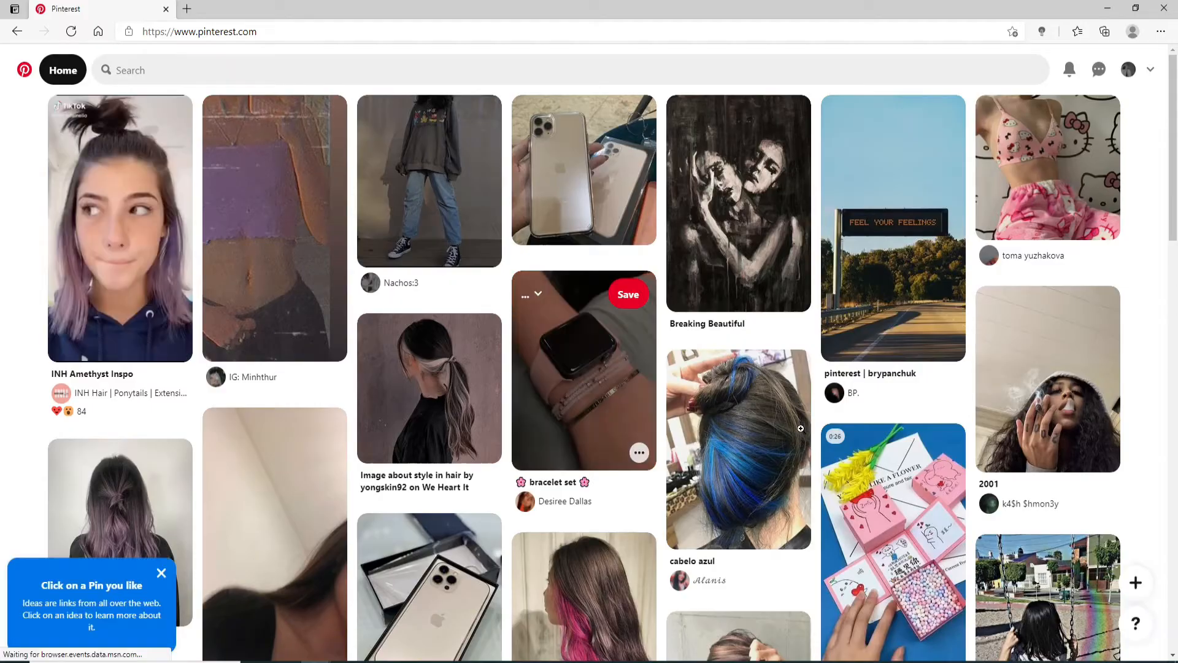
scroll("down", 3)
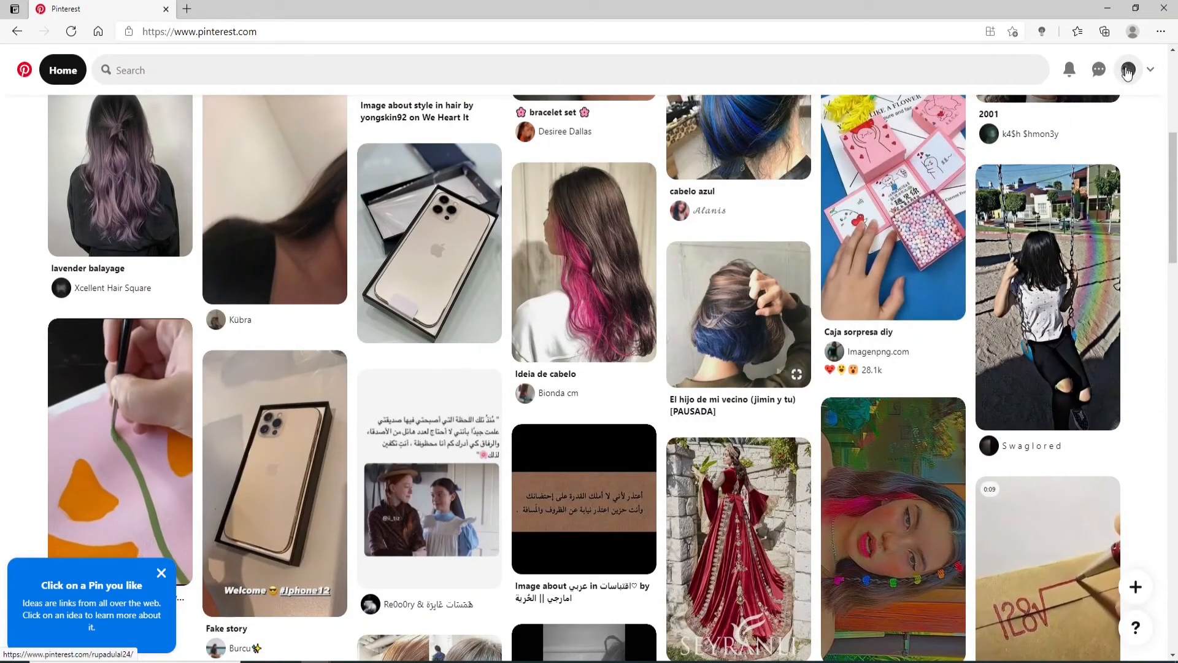
Step: Go to the profile's saved boards and start creating a new pin
left_click(1128, 69)
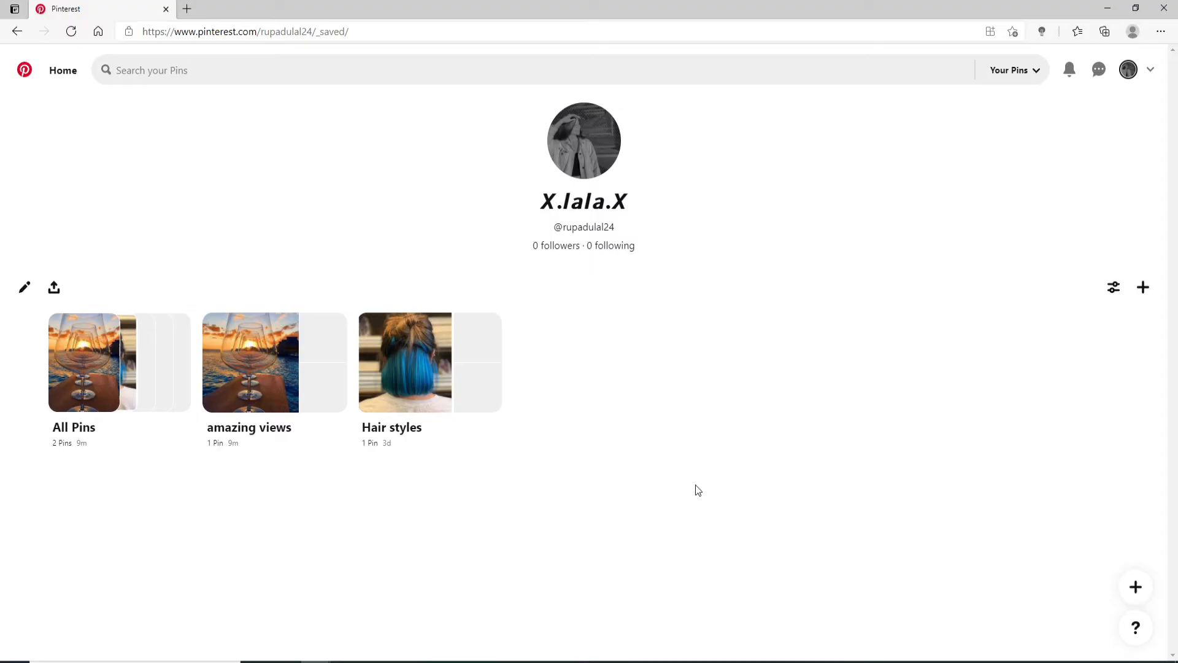
mouse_move(1143, 287)
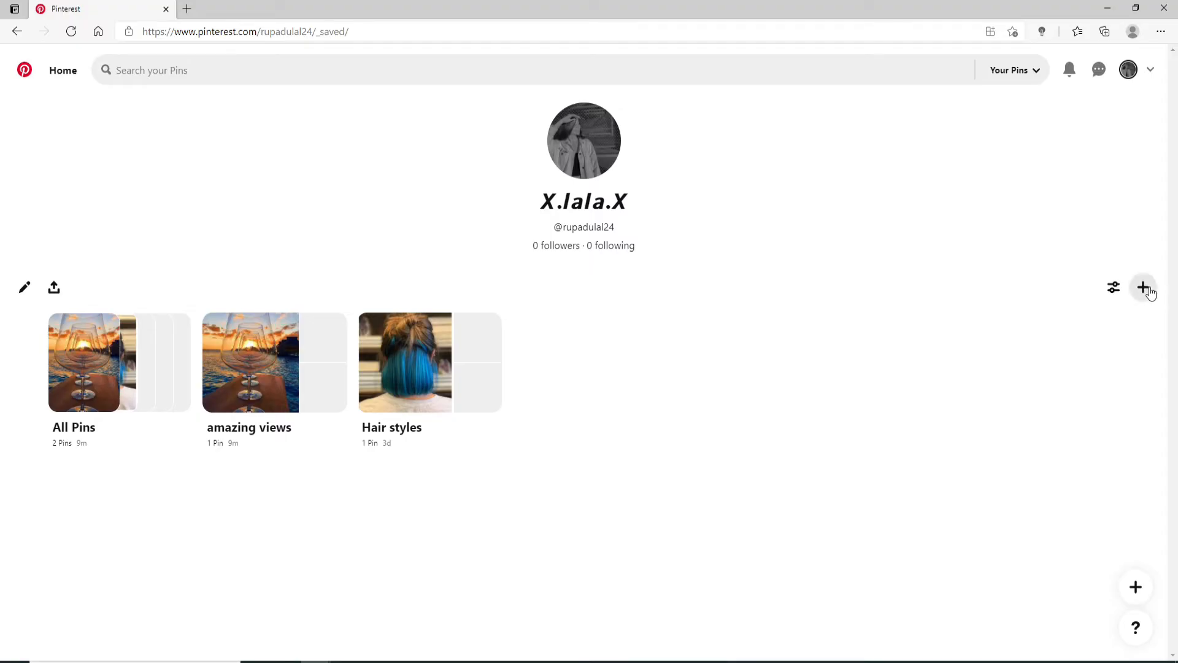
left_click(1143, 287)
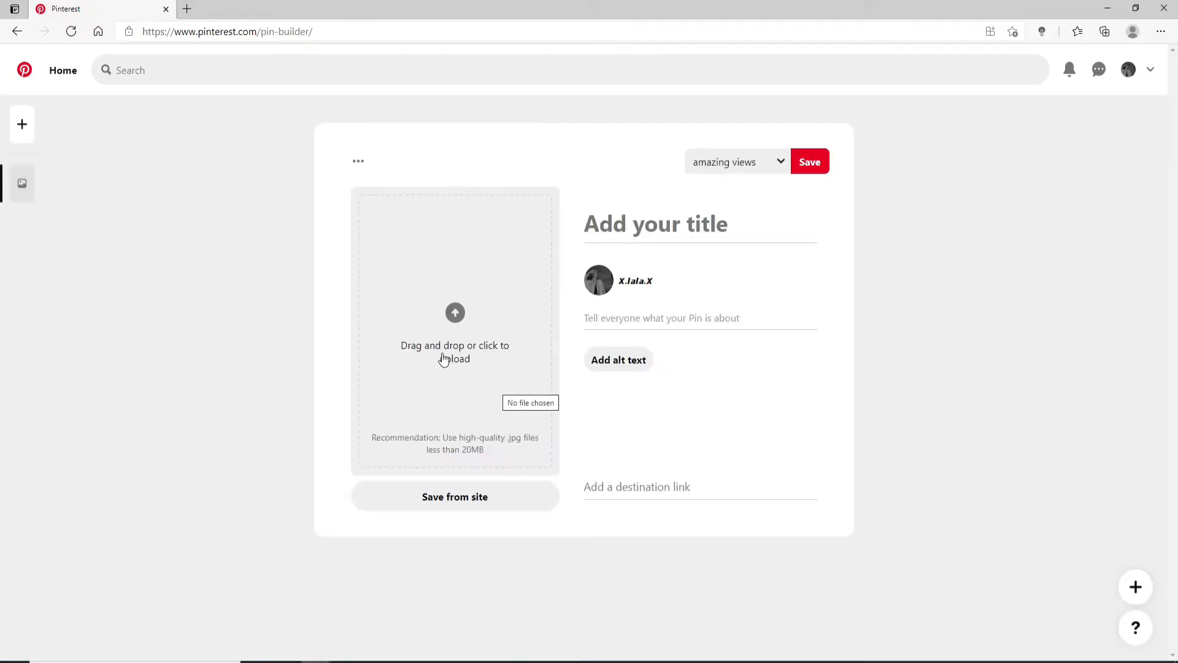
mouse_move(455, 313)
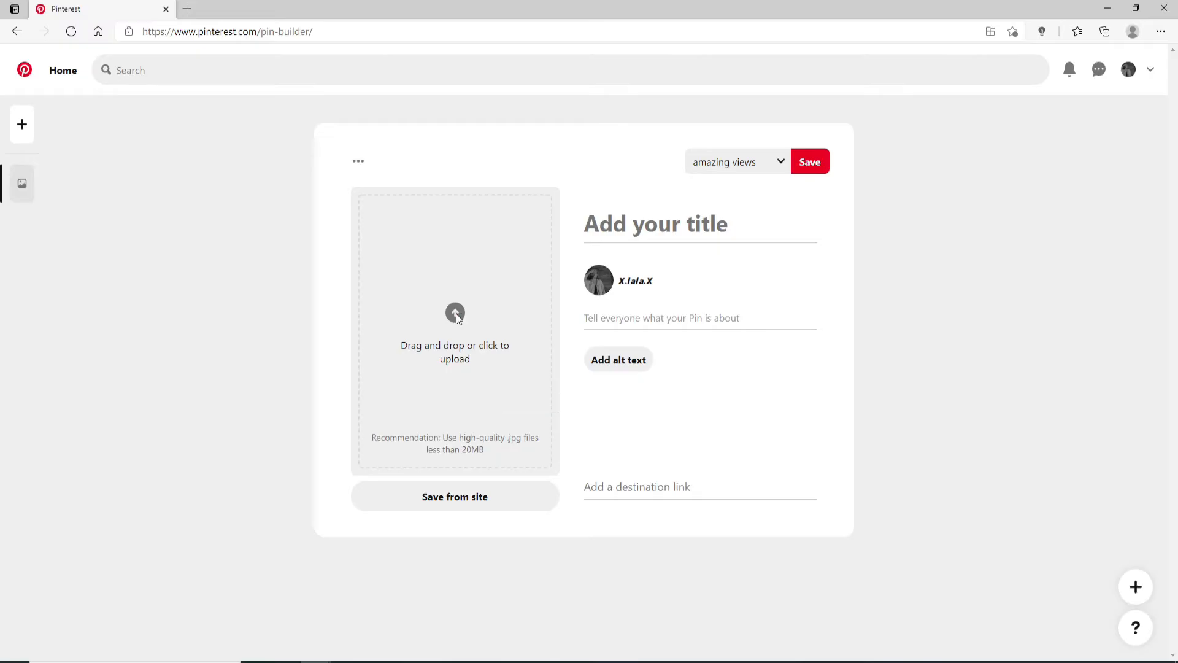
Step: Upload the beach photo of a person by the sea as the pin image, leaving description and link empty
left_click(454, 330)
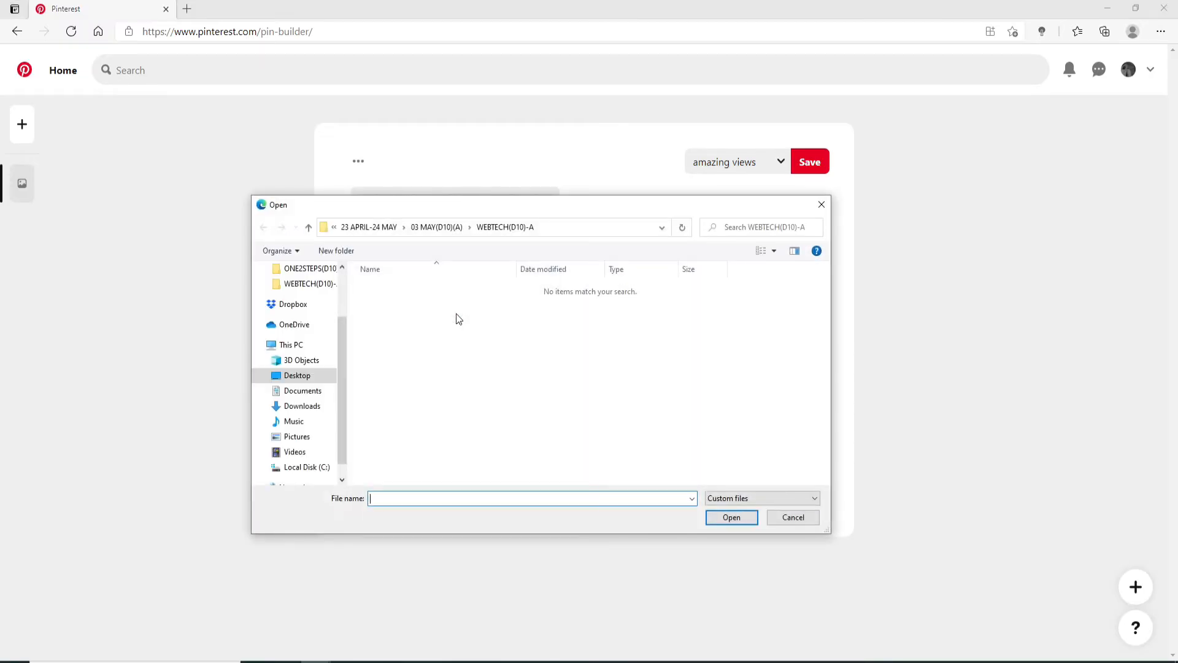
mouse_move(350, 353)
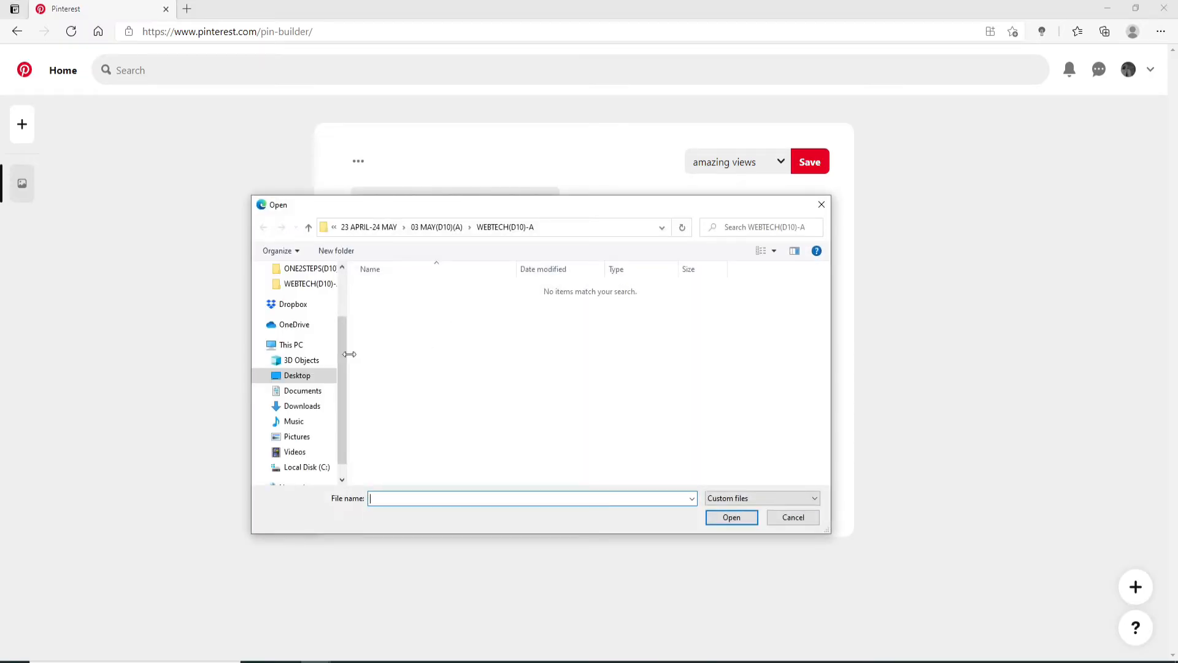
left_click(792, 517)
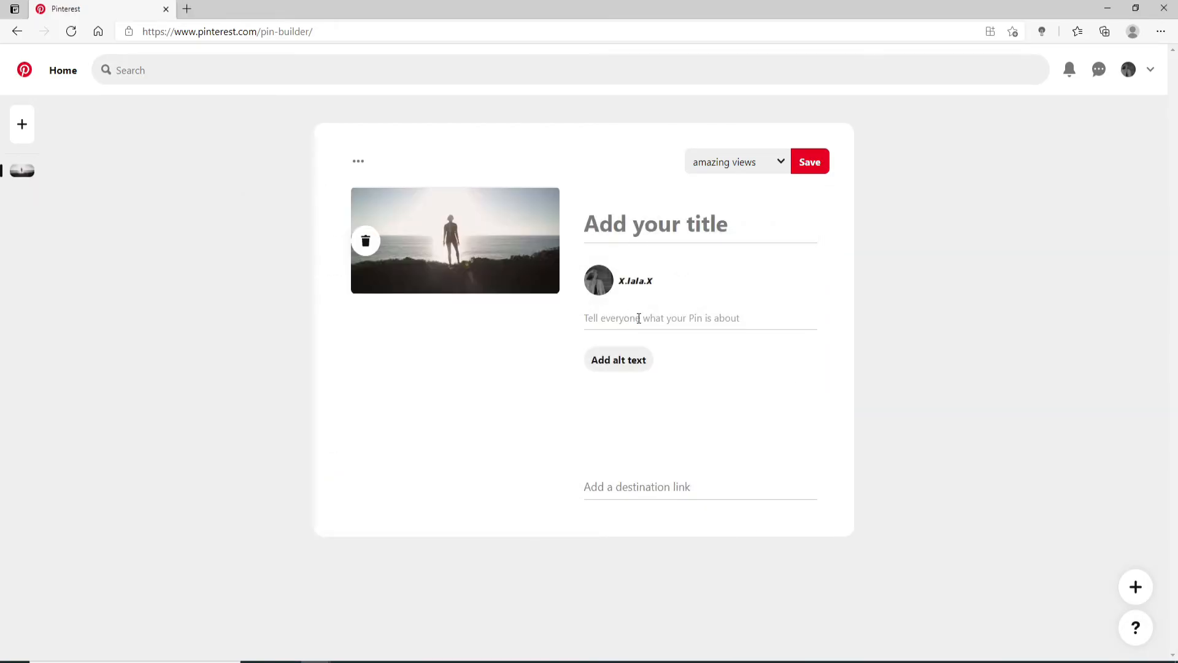
left_click(662, 317)
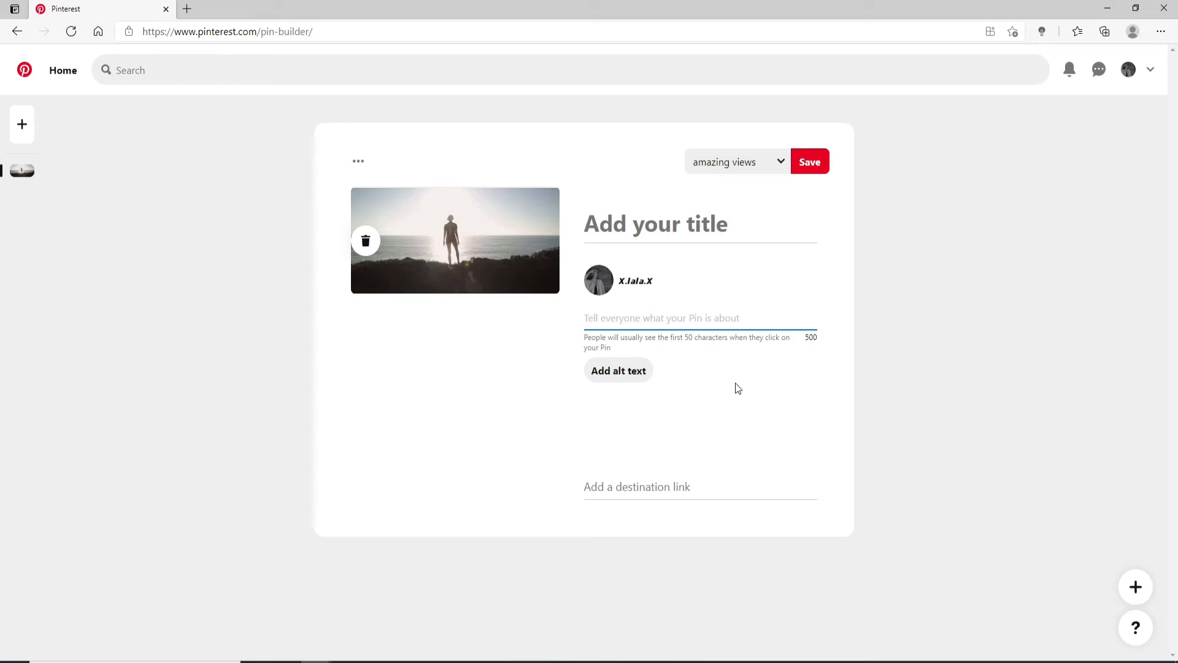
left_click(662, 318)
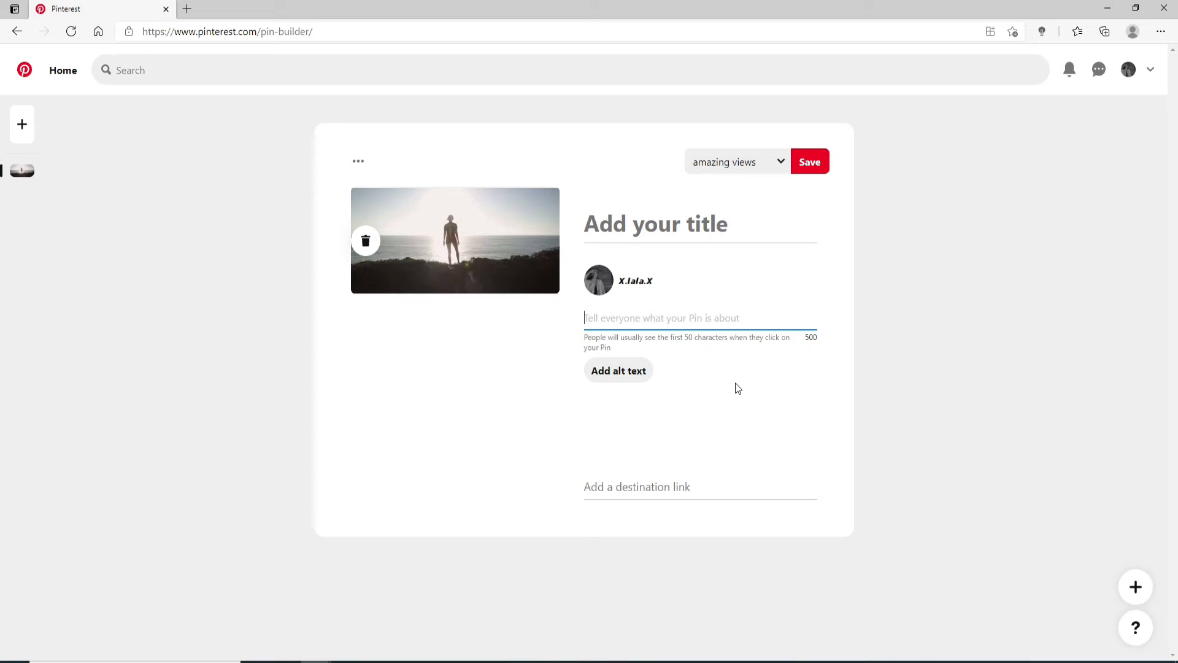
mouse_move(679, 468)
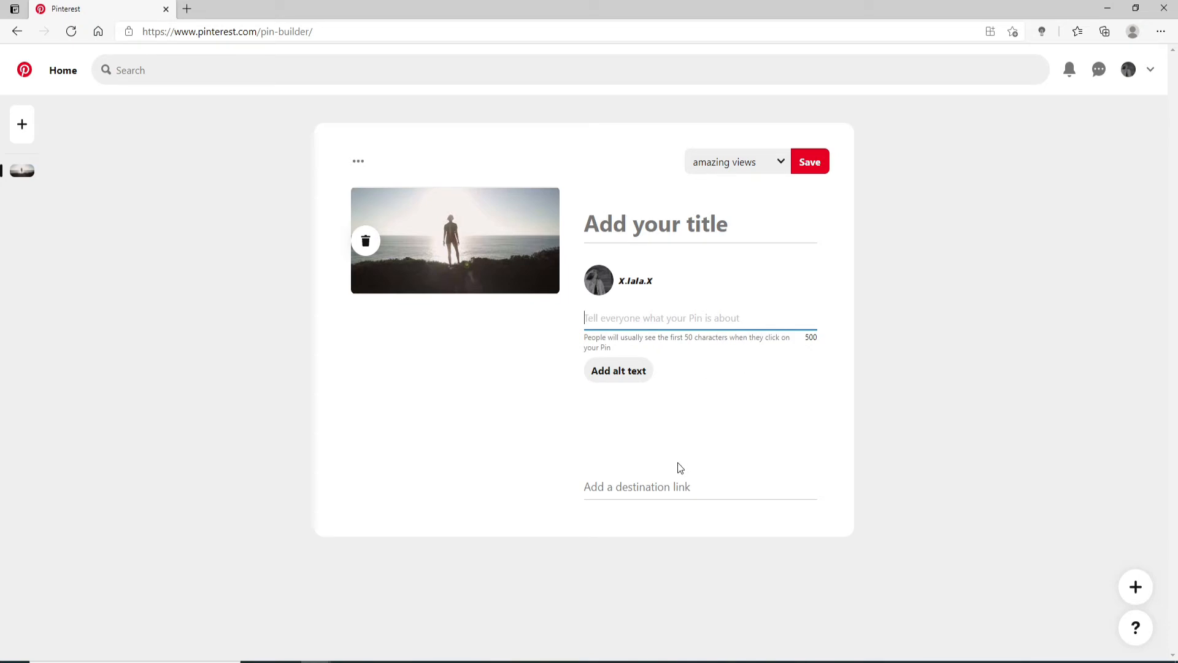
left_click(662, 486)
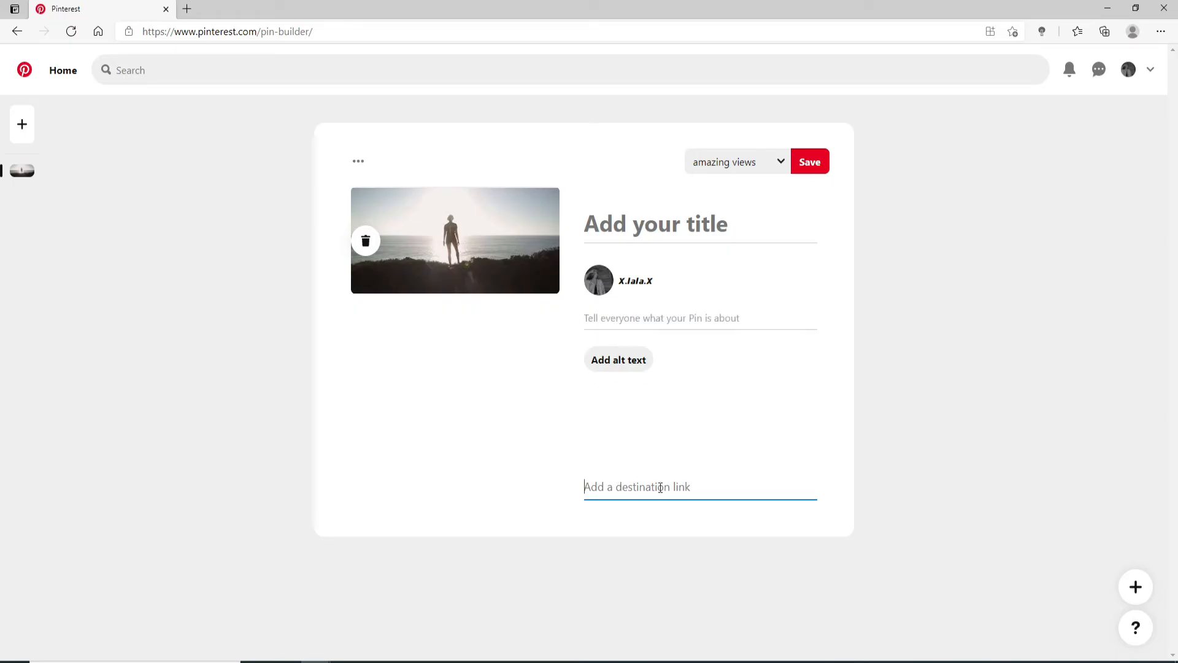
Step: Save the pin to the 'amazing views' board and view the board with its 3 pins
left_click(737, 162)
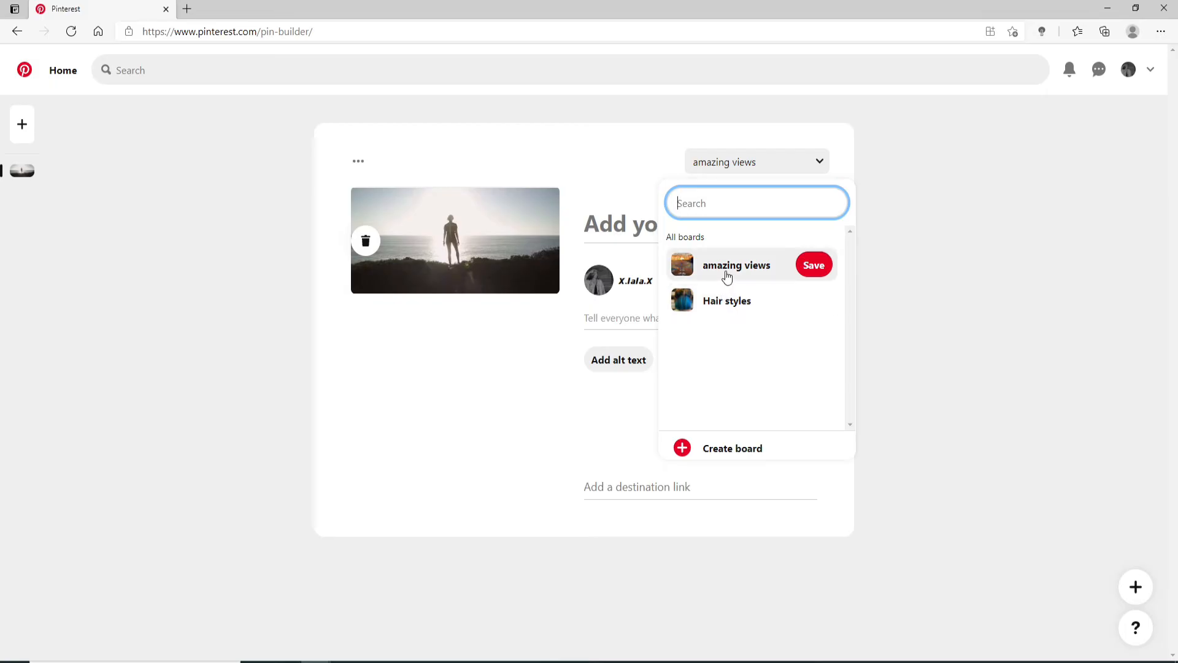
mouse_move(744, 448)
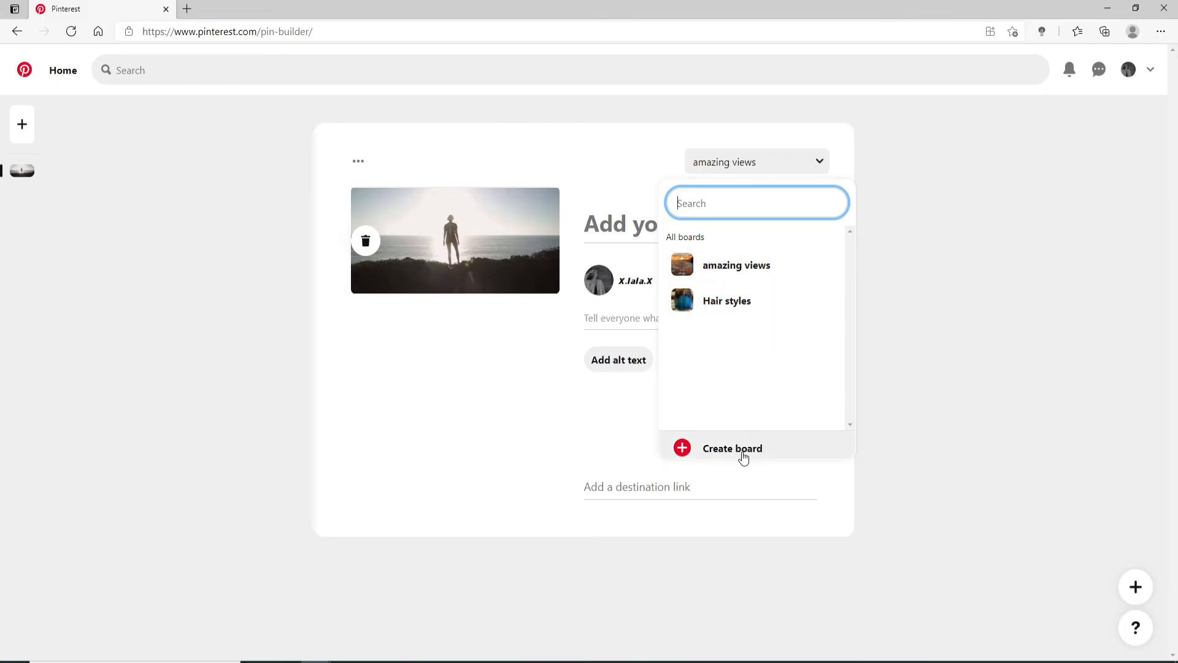
mouse_move(731, 448)
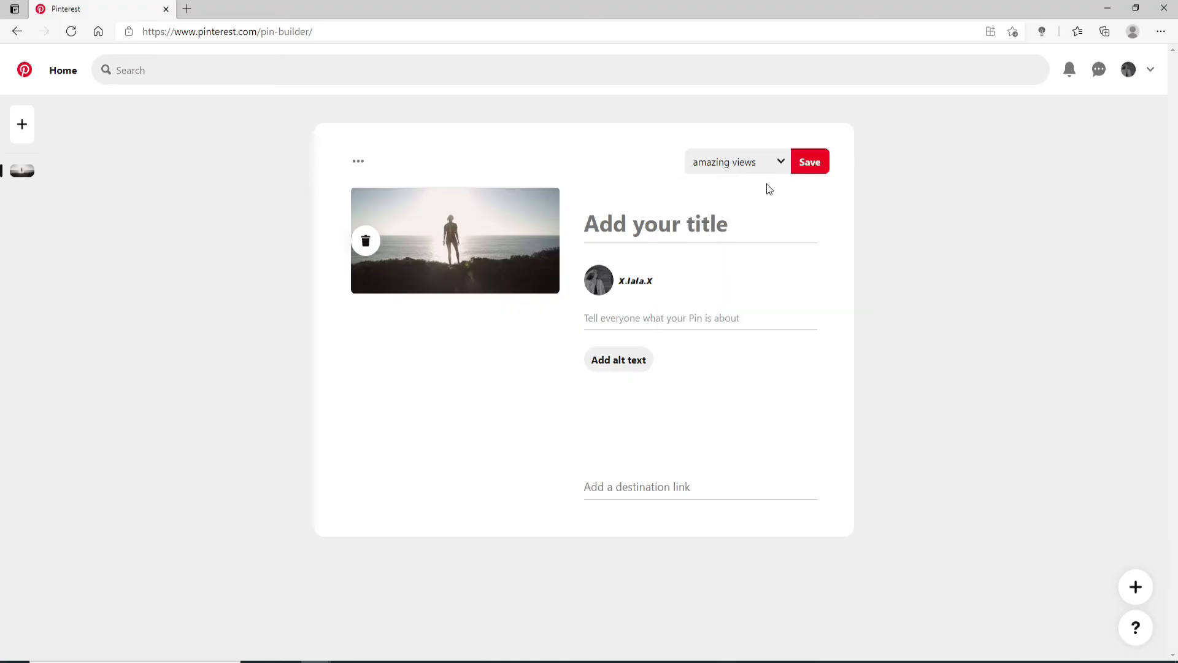
left_click(809, 161)
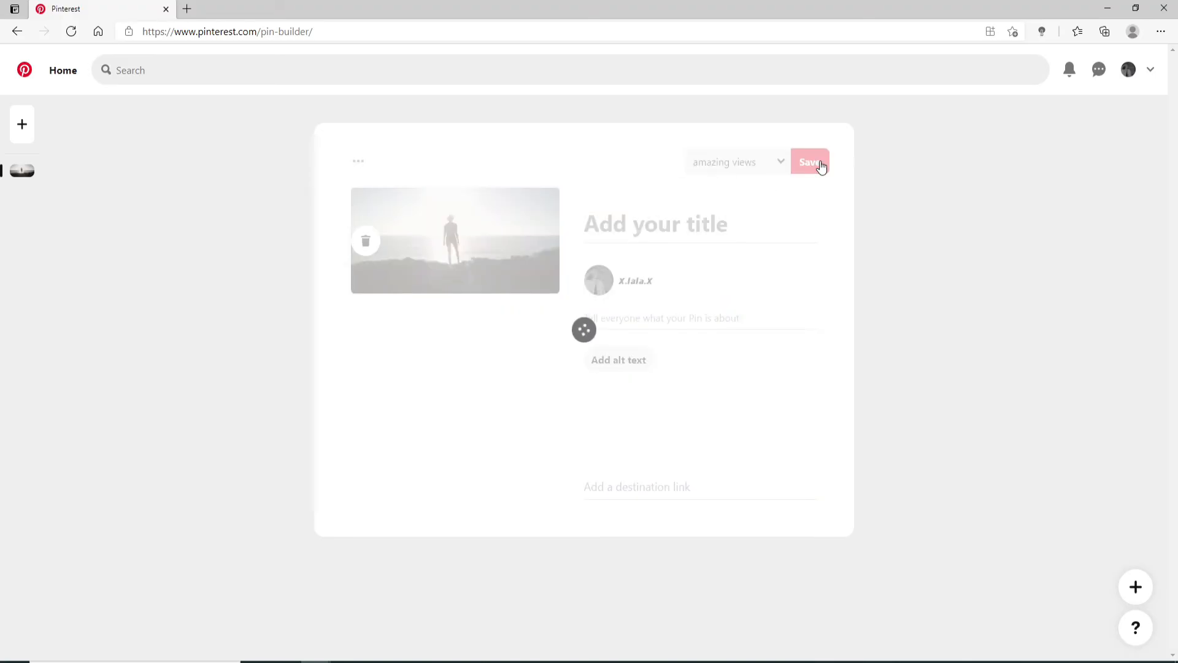
left_click(810, 162)
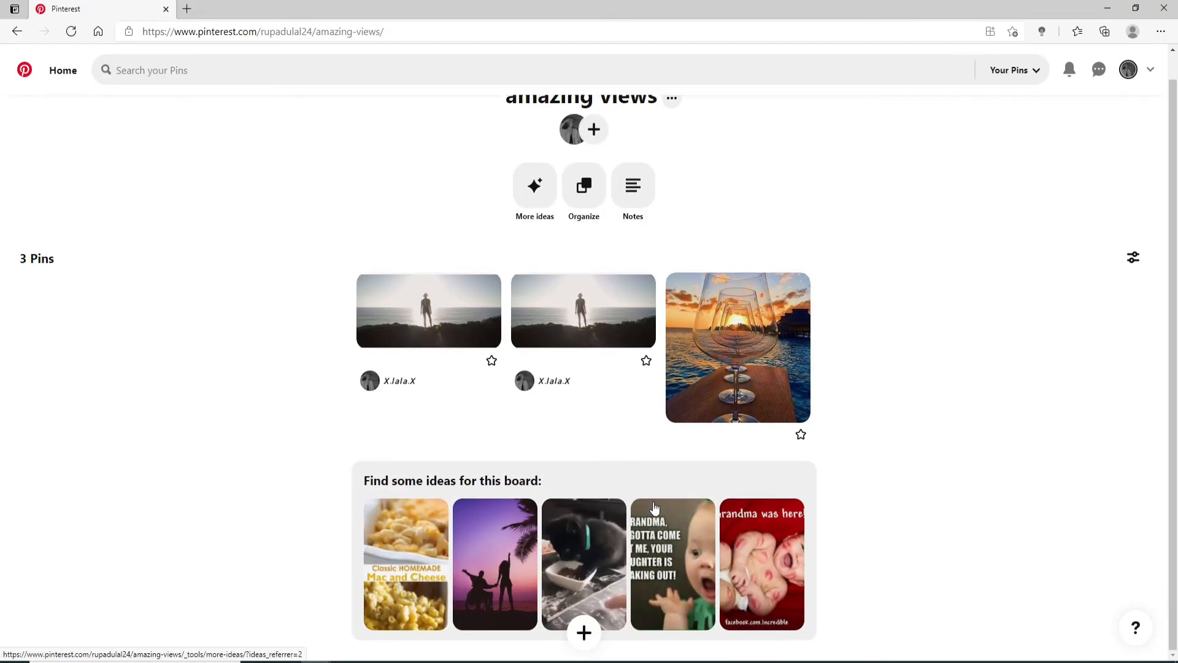
scroll("up", 3)
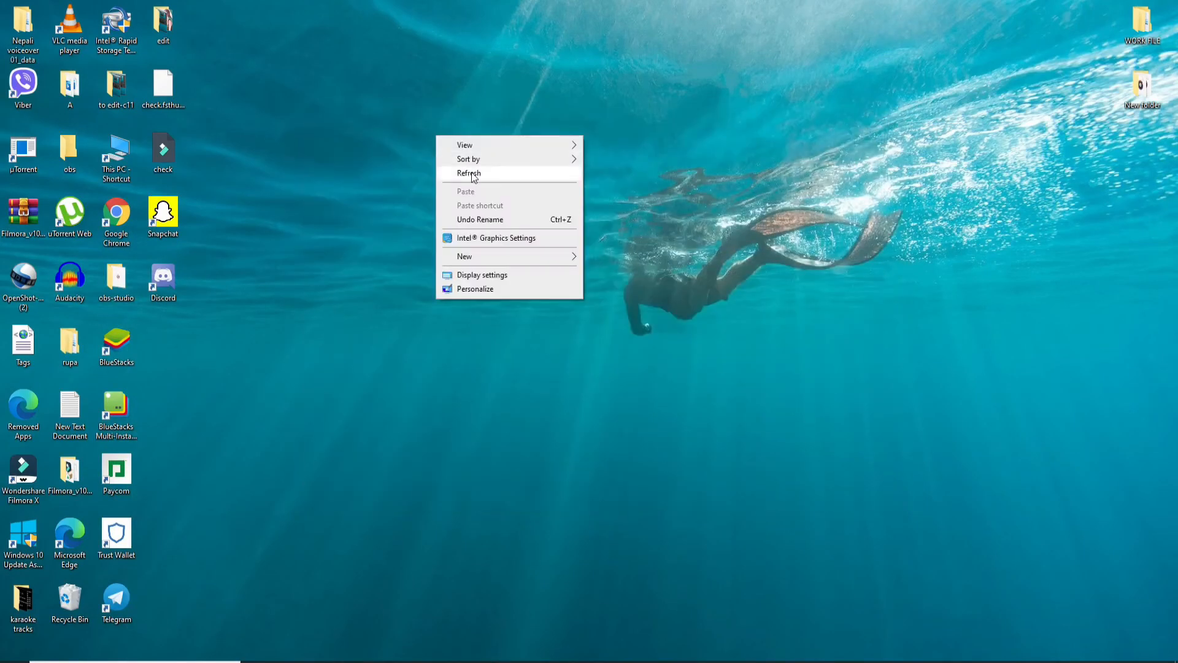
Step: Refresh the Windows desktop from its context menu
left_click(468, 174)
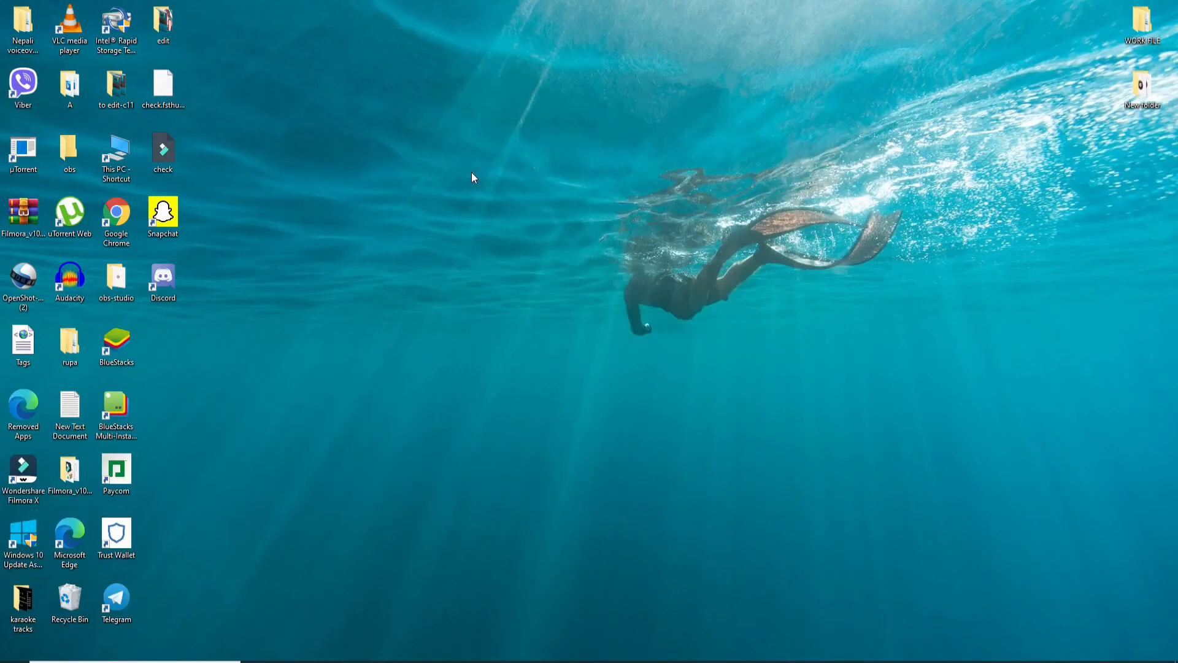